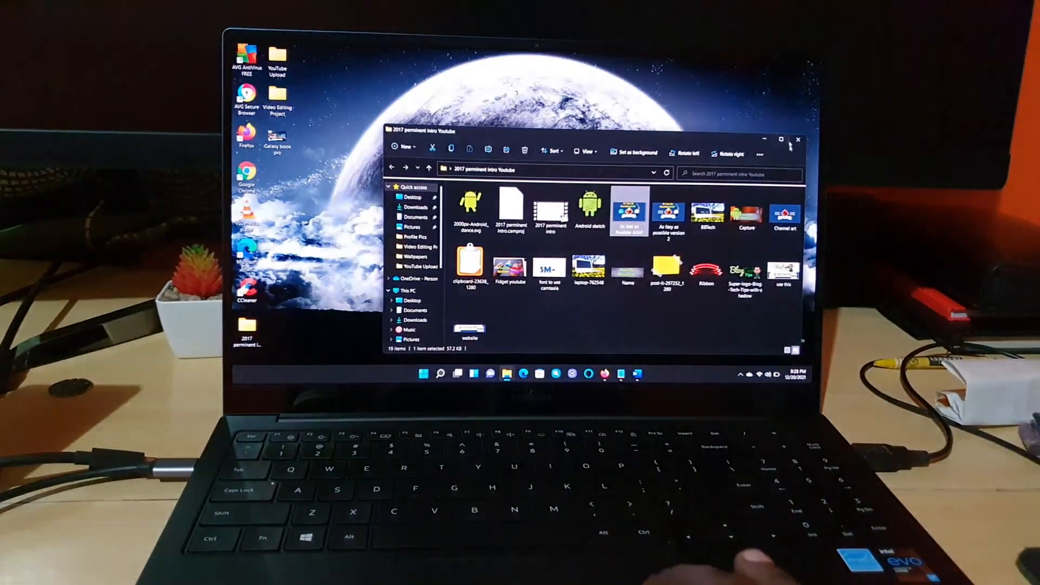
- Close the File Explorer window showing the '2017 perminent intro Youtube' folder
{"action": "left_click", "coordinate": [798, 139]}
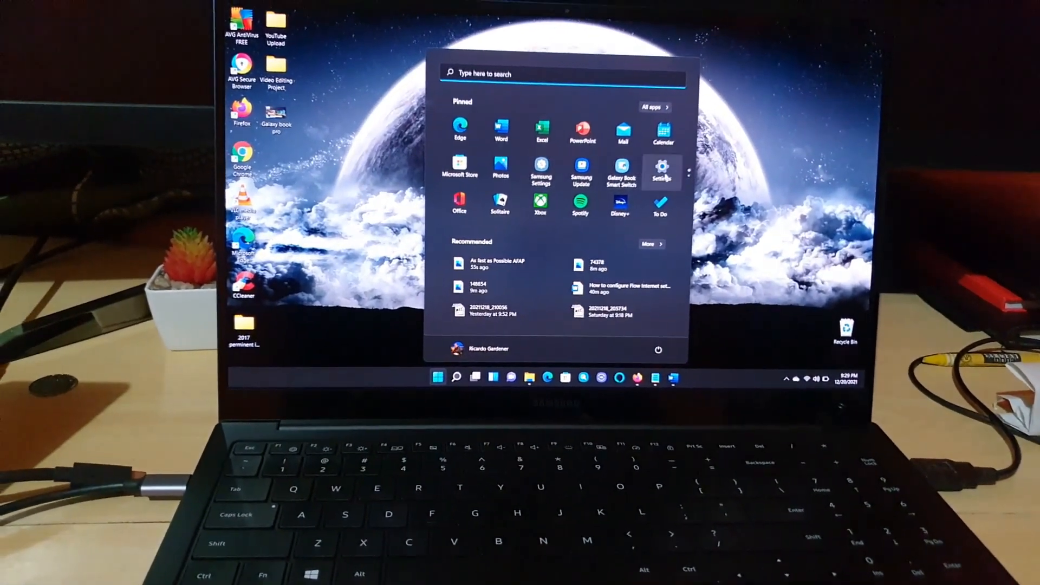
- Launch Settings, go to Bluetooth & devices, and scroll down toward Touchpad
{"action": "left_click", "coordinate": [660, 169]}
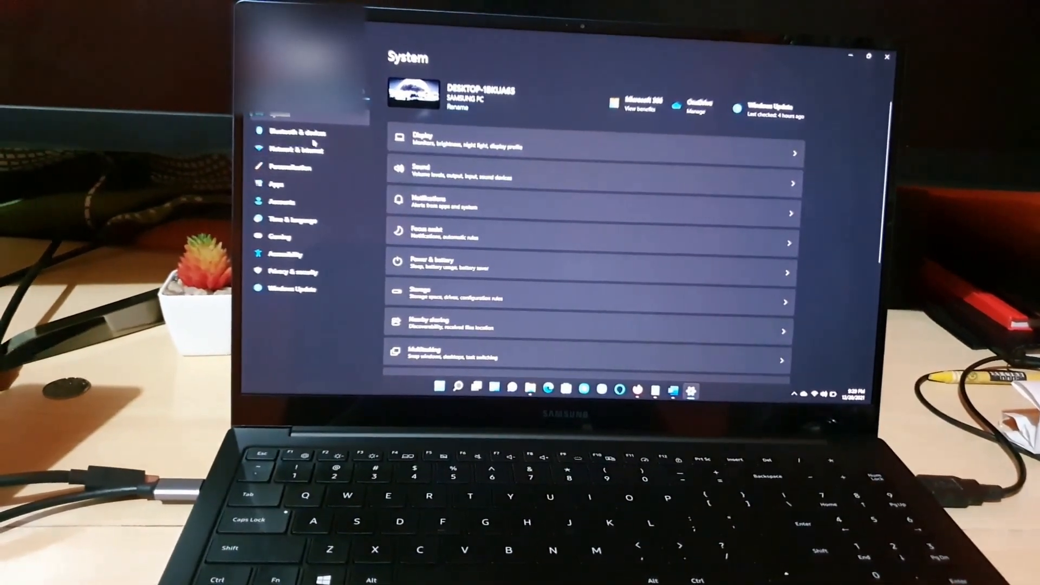
{"action": "left_click", "coordinate": [299, 132]}
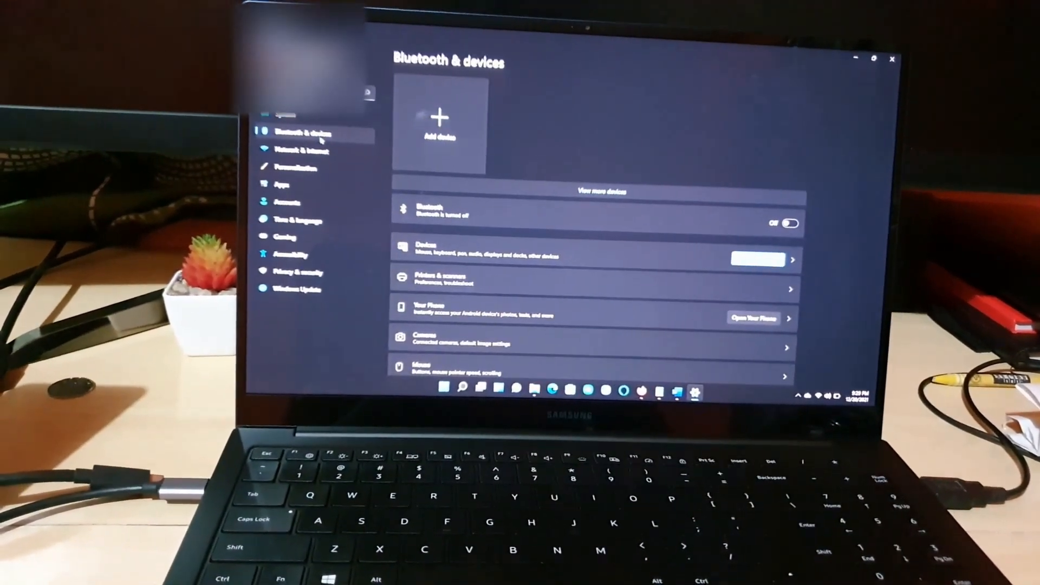
{"action": "scroll", "scroll_direction": "down", "scroll_amount": 3}
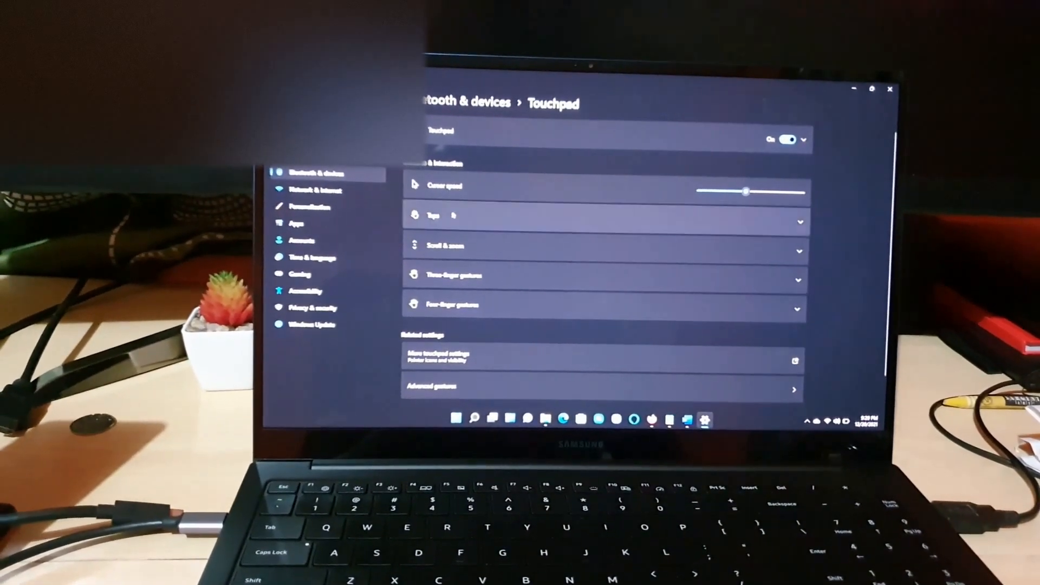
{"action": "left_click", "coordinate": [597, 216]}
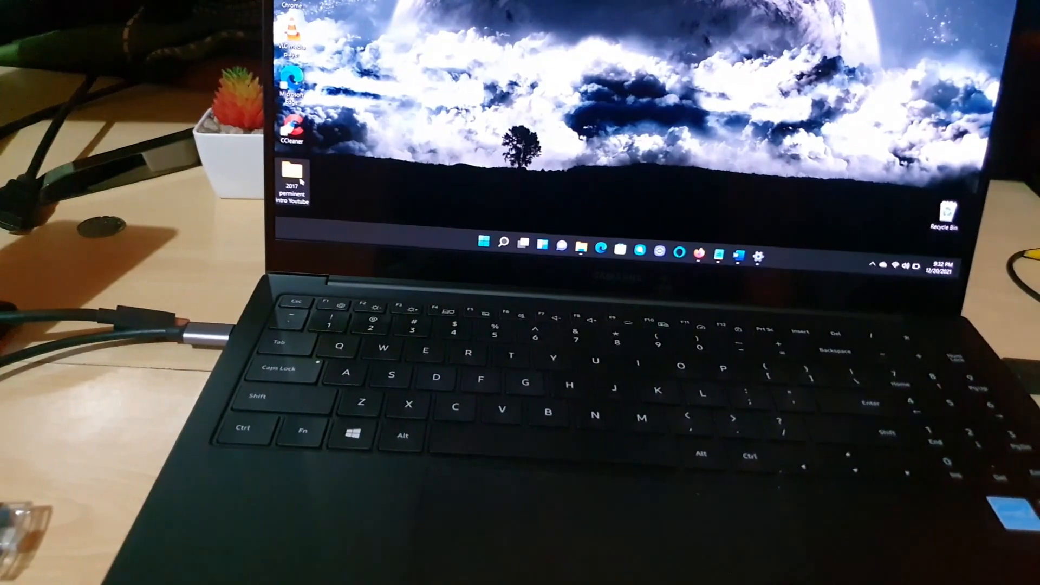
- Open the '2017 perminent intro Youtube' folder from the desktop
{"action": "double_click", "coordinate": [293, 183]}
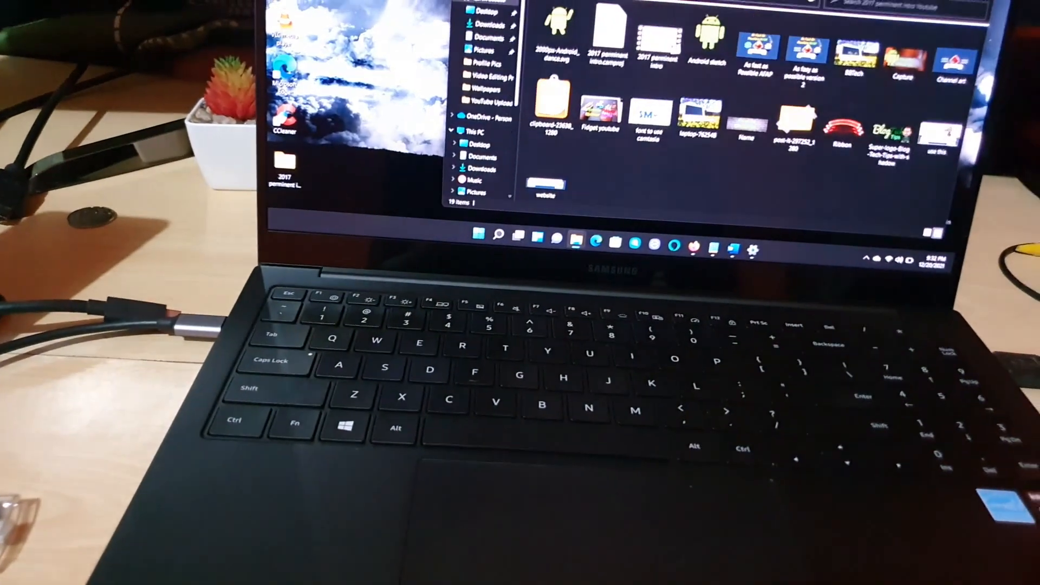